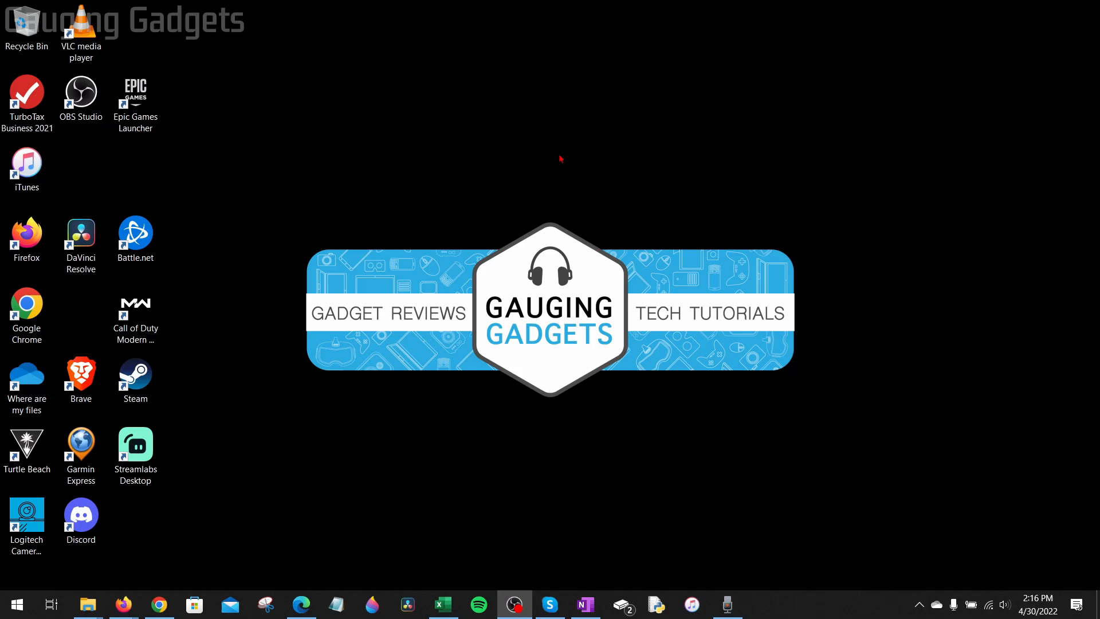
mouse_move(550, 191)
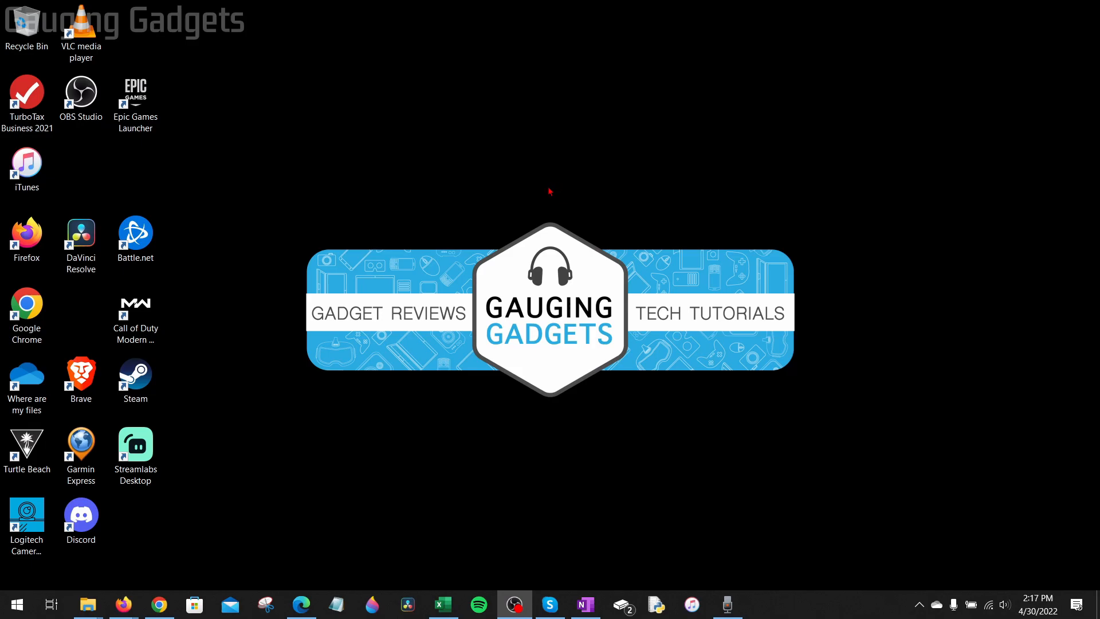
mouse_move(829, 236)
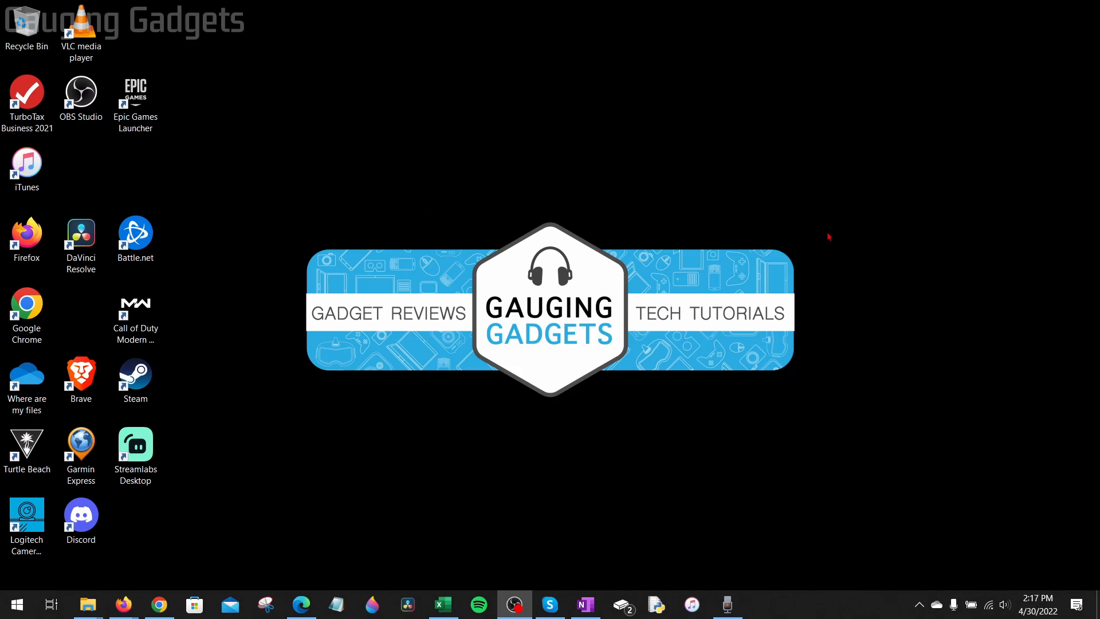
mouse_move(419, 158)
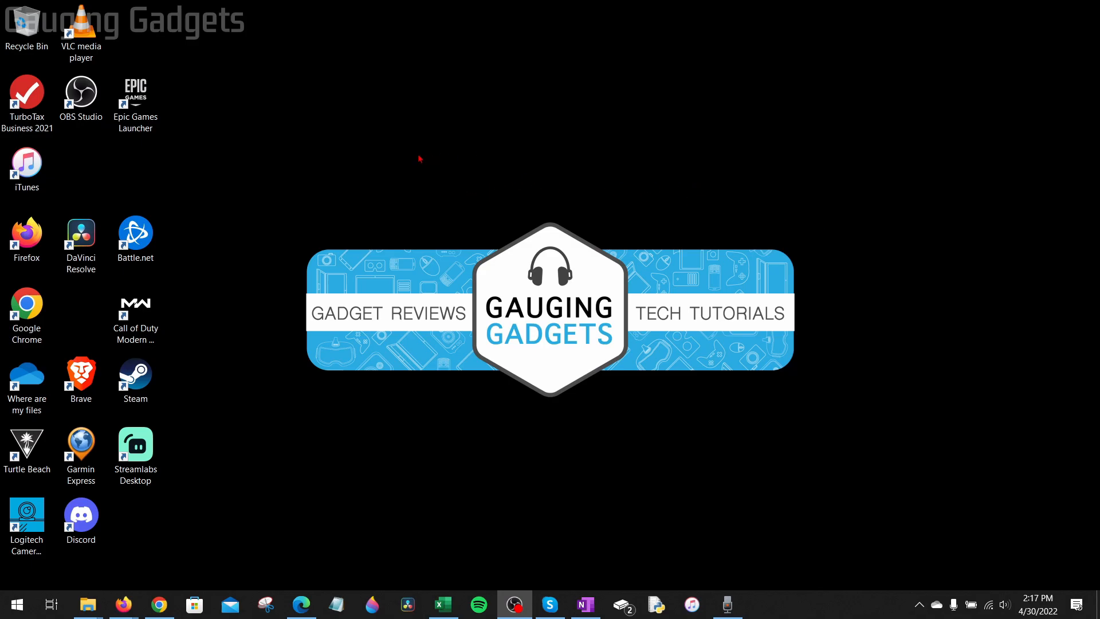
mouse_move(414, 159)
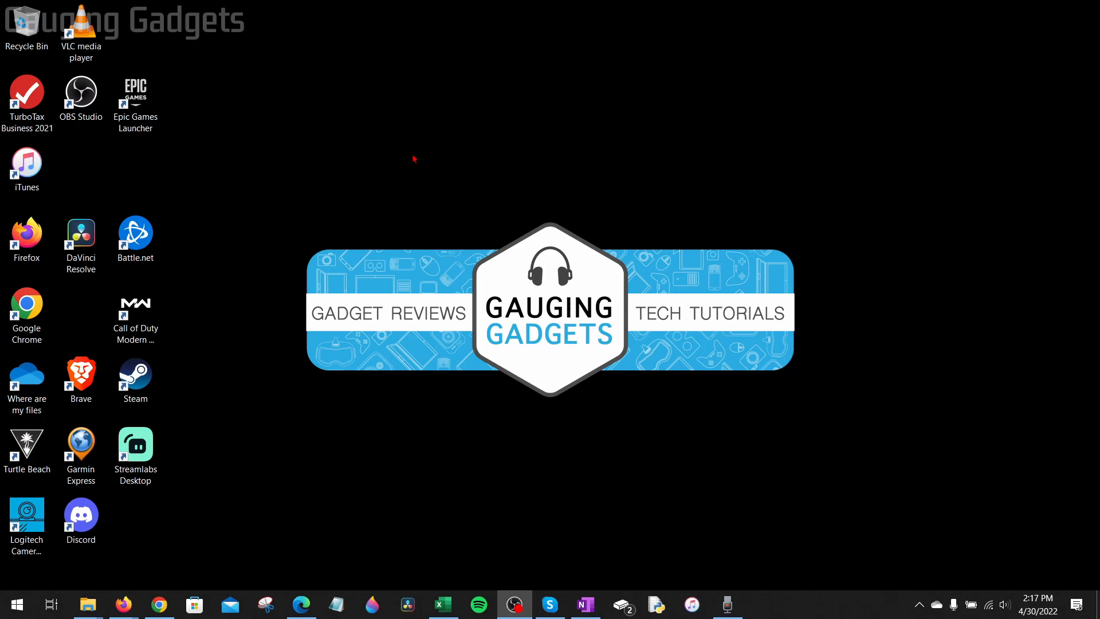
mouse_move(615, 152)
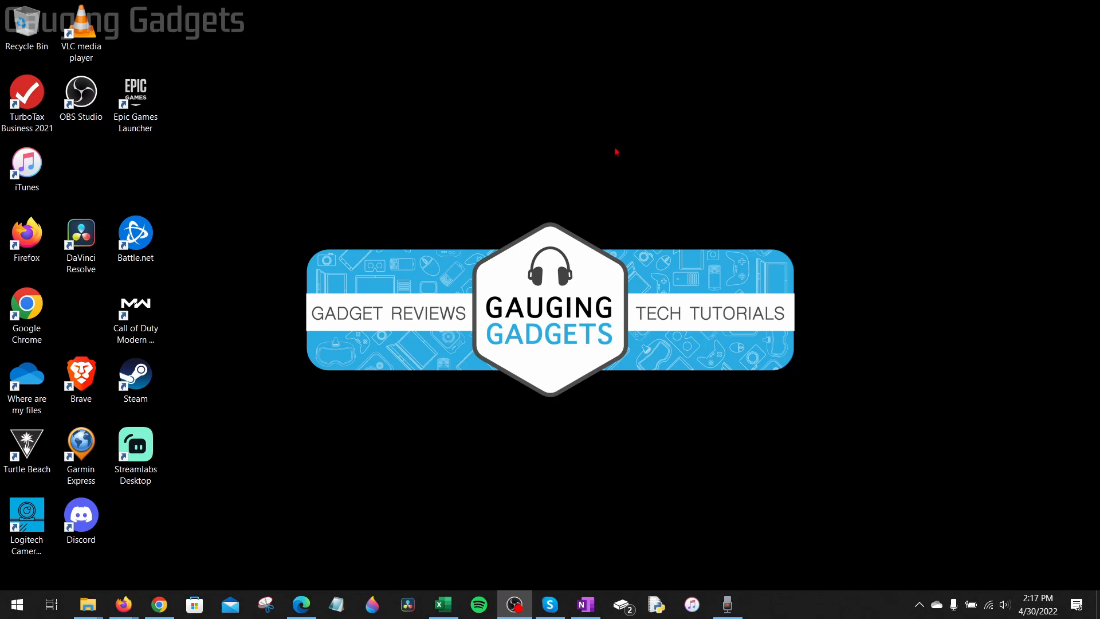
mouse_move(516, 202)
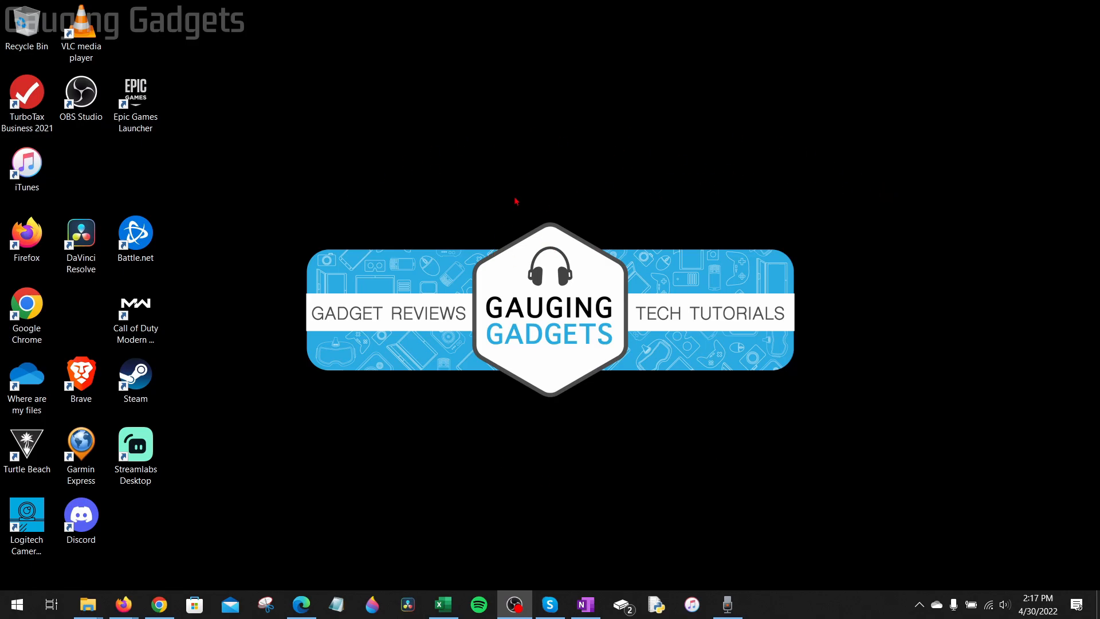
mouse_move(447, 160)
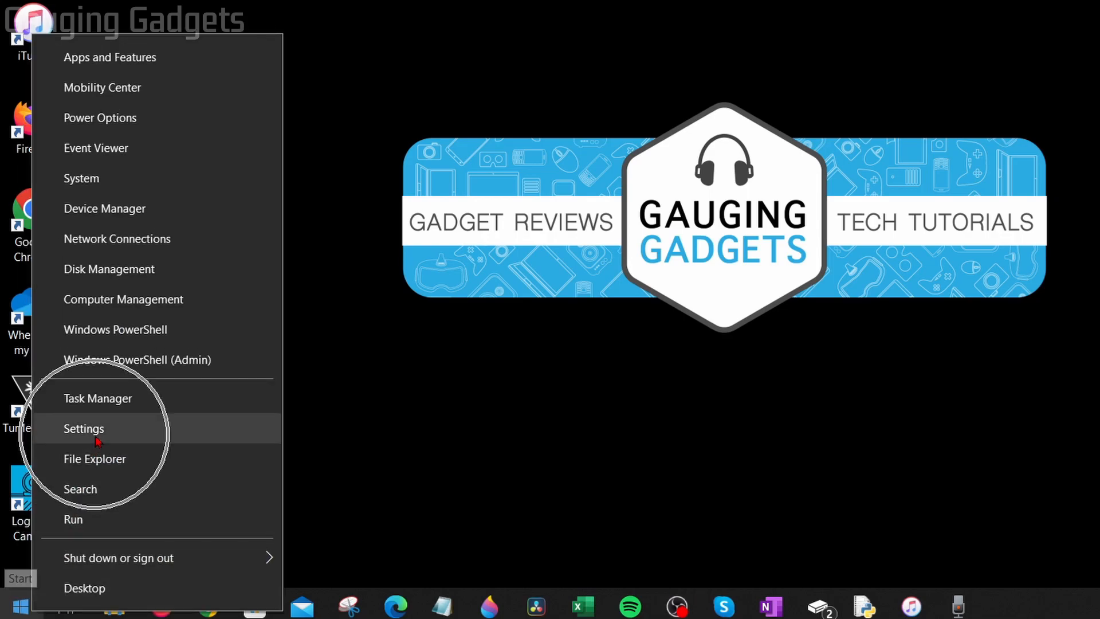
Launch Windows Settings from the Start menu to reach Bluetooth & other devices
left_click(83, 427)
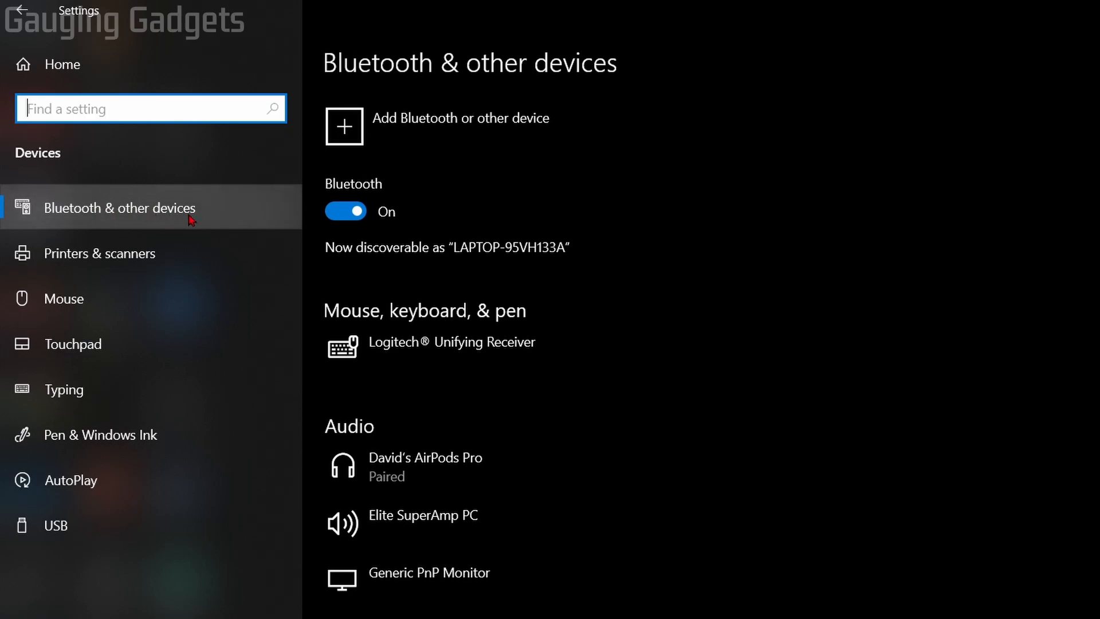
mouse_move(414, 93)
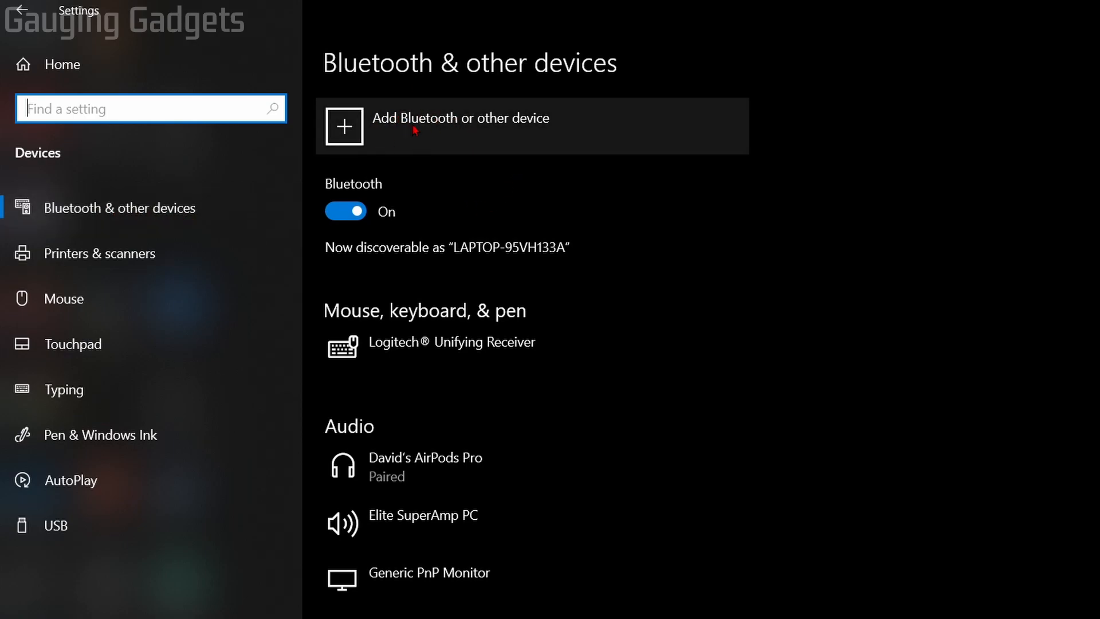
Begin adding a Bluetooth device so nearby devices, including AirPods Pro, are discovered
left_click(460, 126)
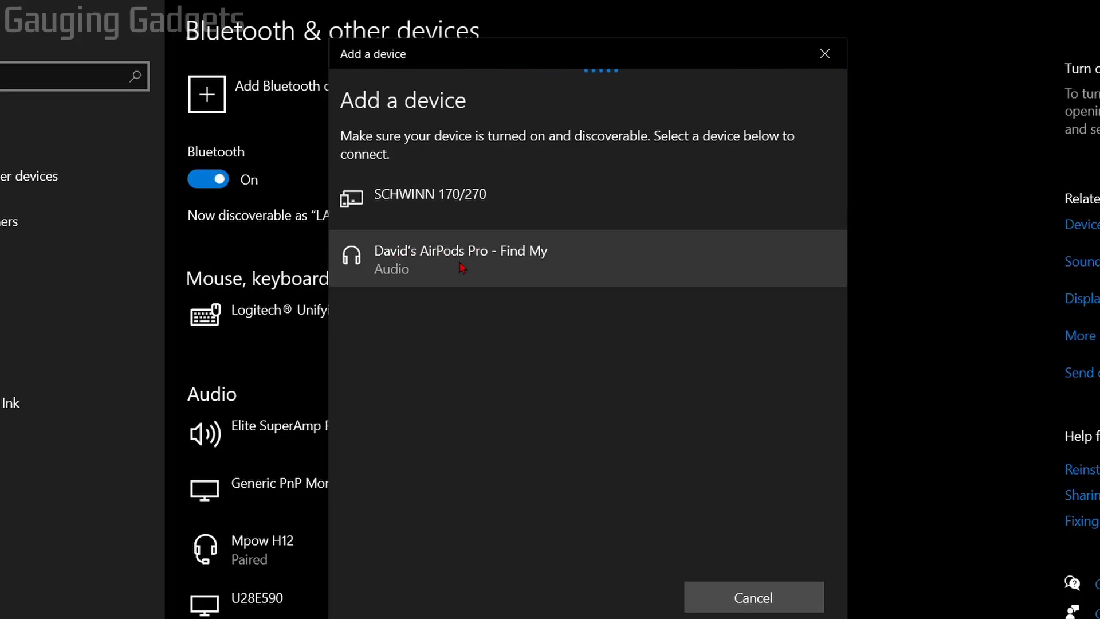
Connect the AirPods Pro for voice and music, finish setup and dismiss the notification
left_click(460, 258)
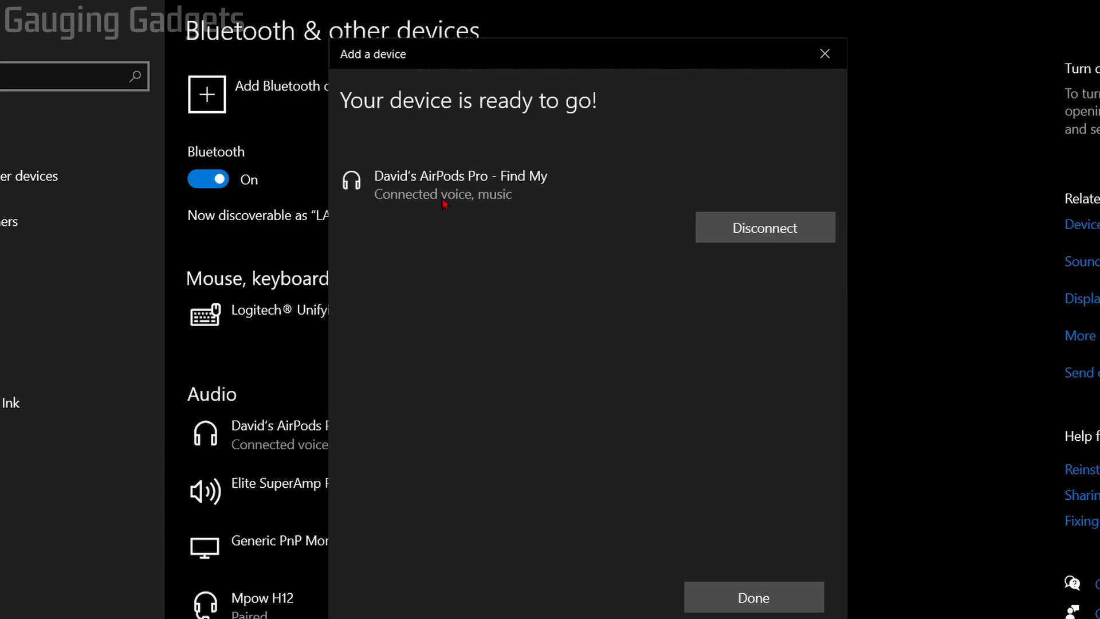
left_click(753, 597)
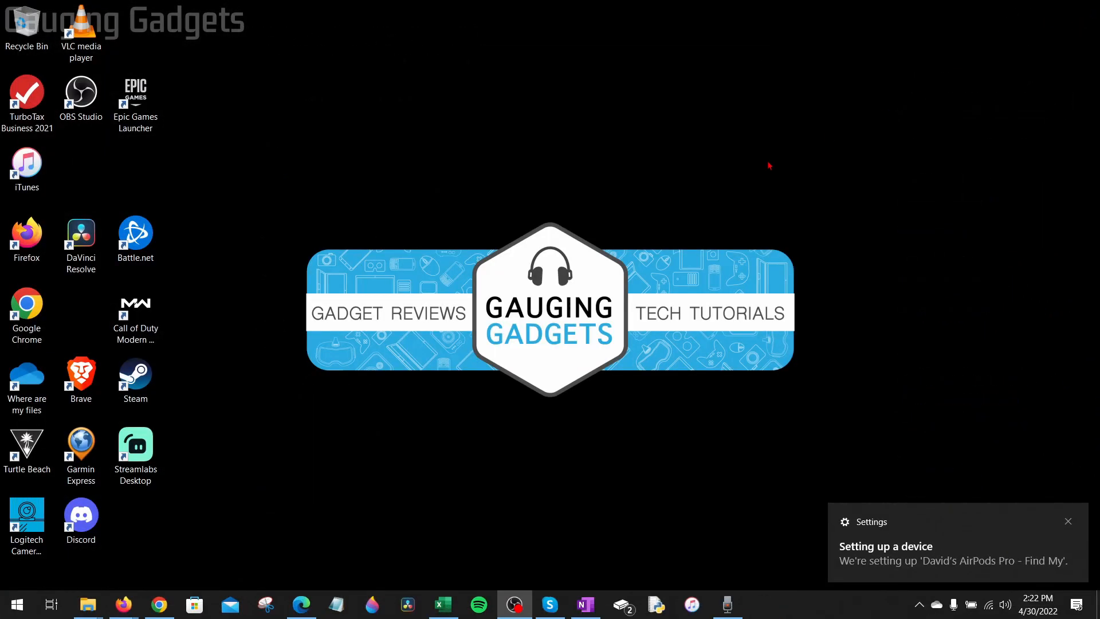
left_click(1067, 520)
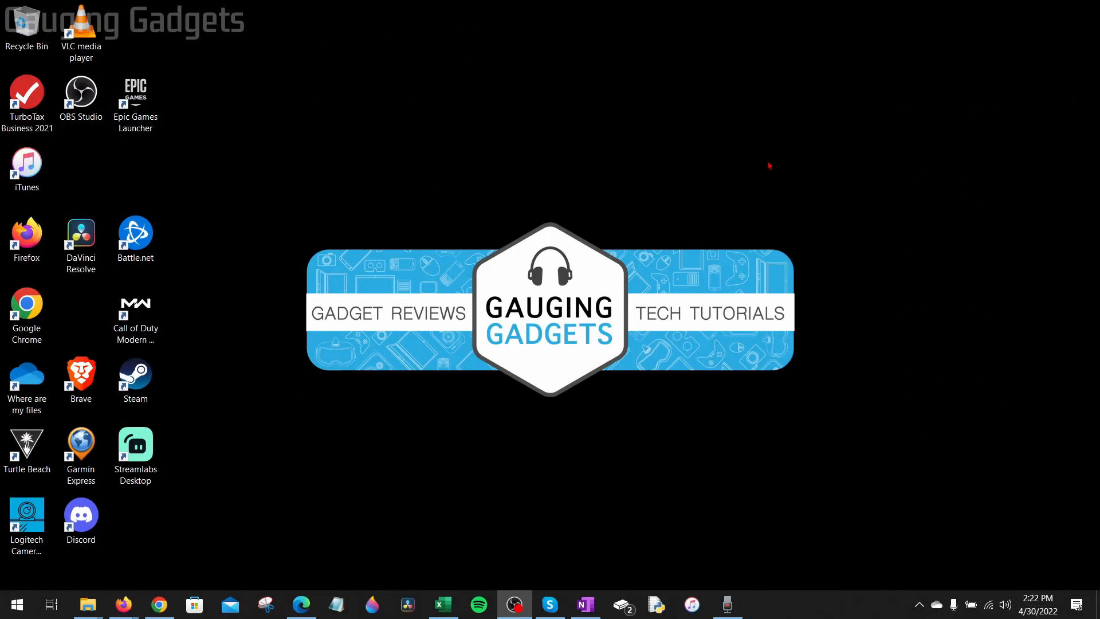